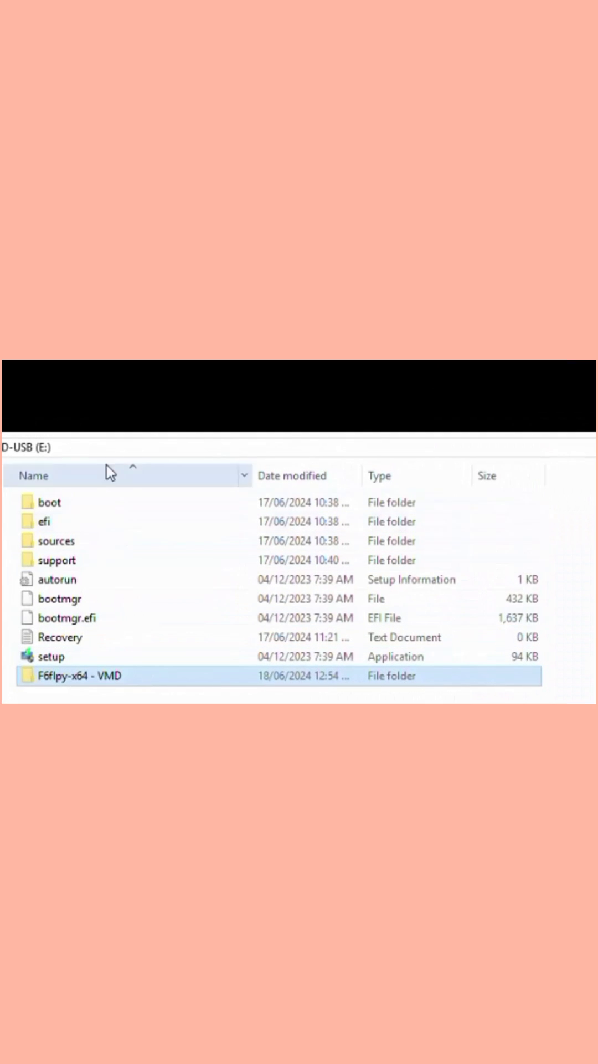
pyautogui.moveTo(149, 694)
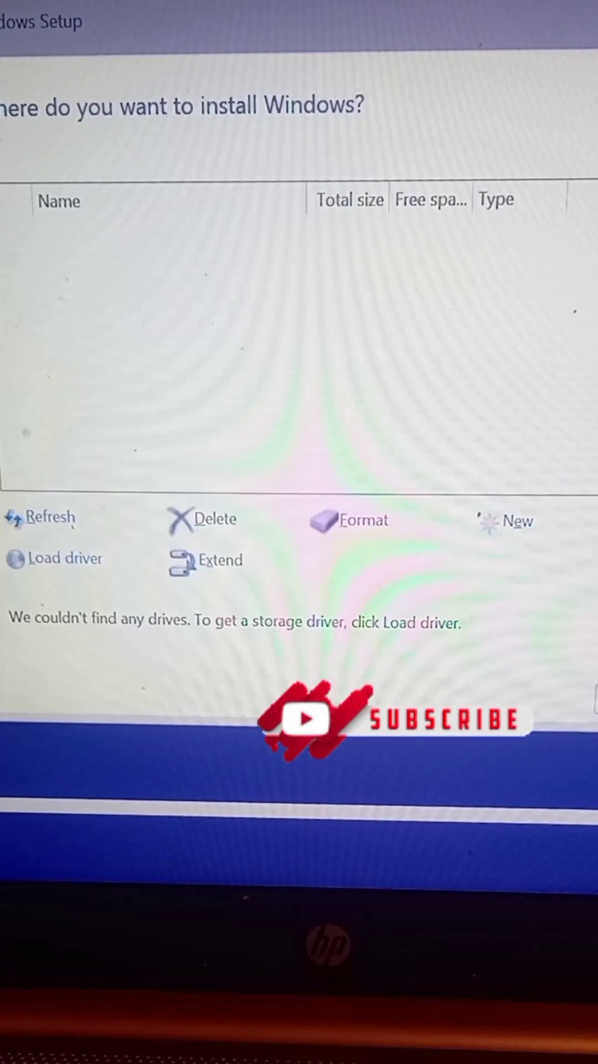
# Point Load driver at ESD-USB (C:), dismiss the no-signed-drivers warning, and expand the USB's folders
pyautogui.click(65, 557)
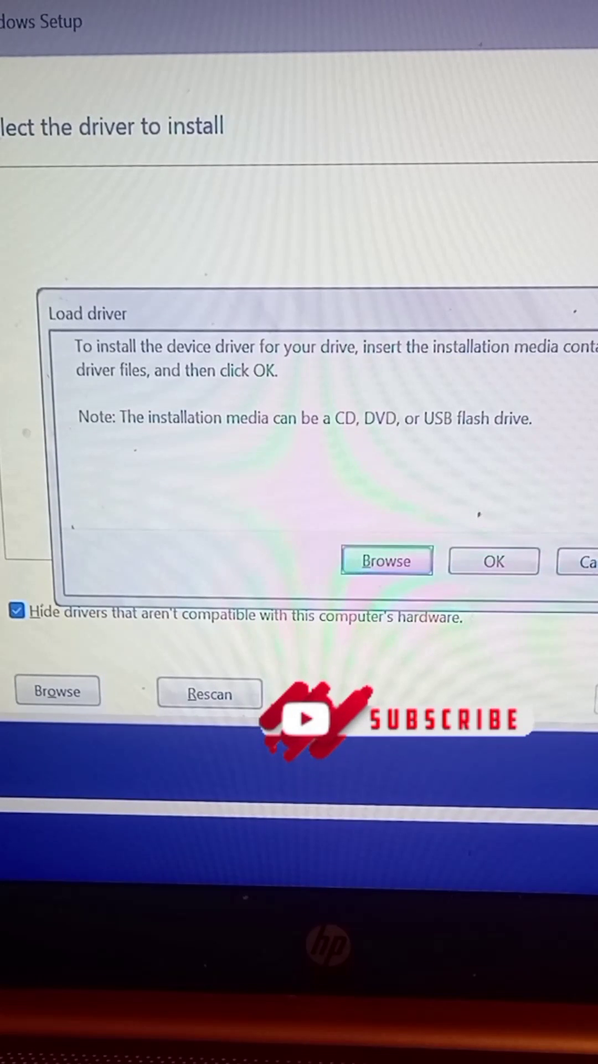
pyautogui.click(386, 561)
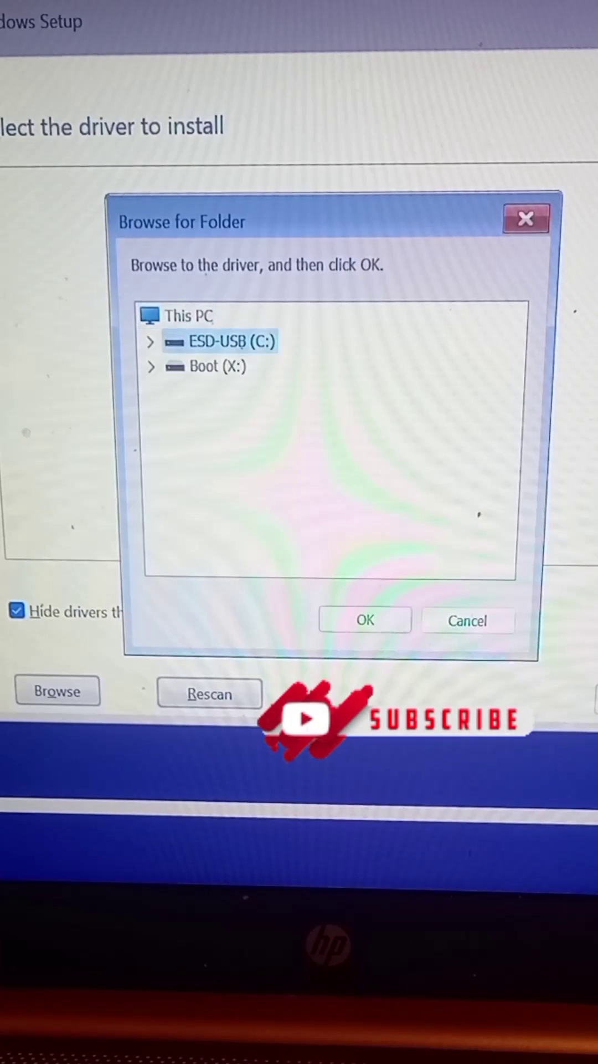
pyautogui.click(365, 621)
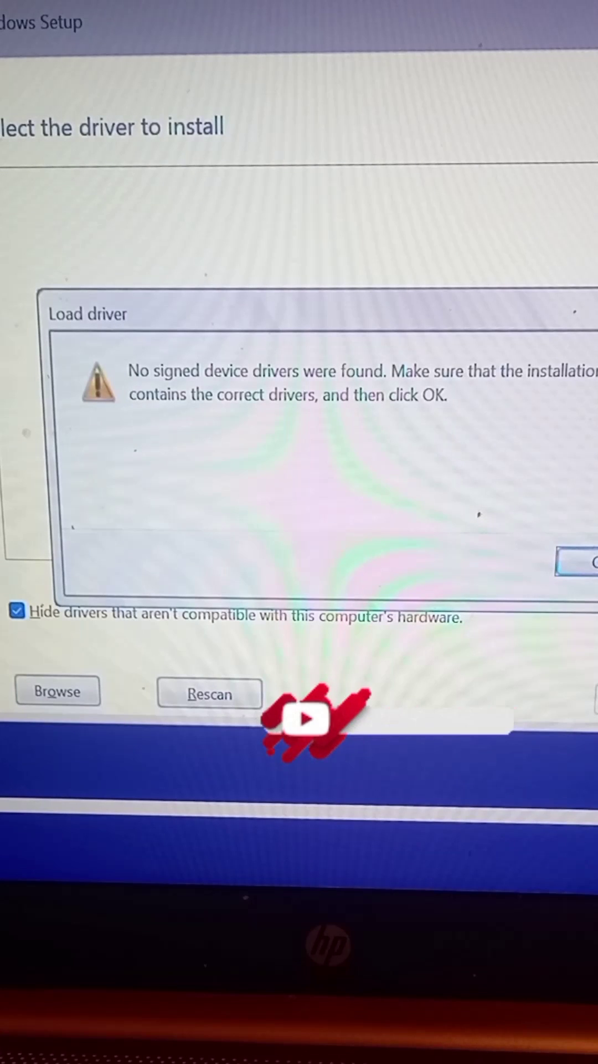
pyautogui.click(57, 692)
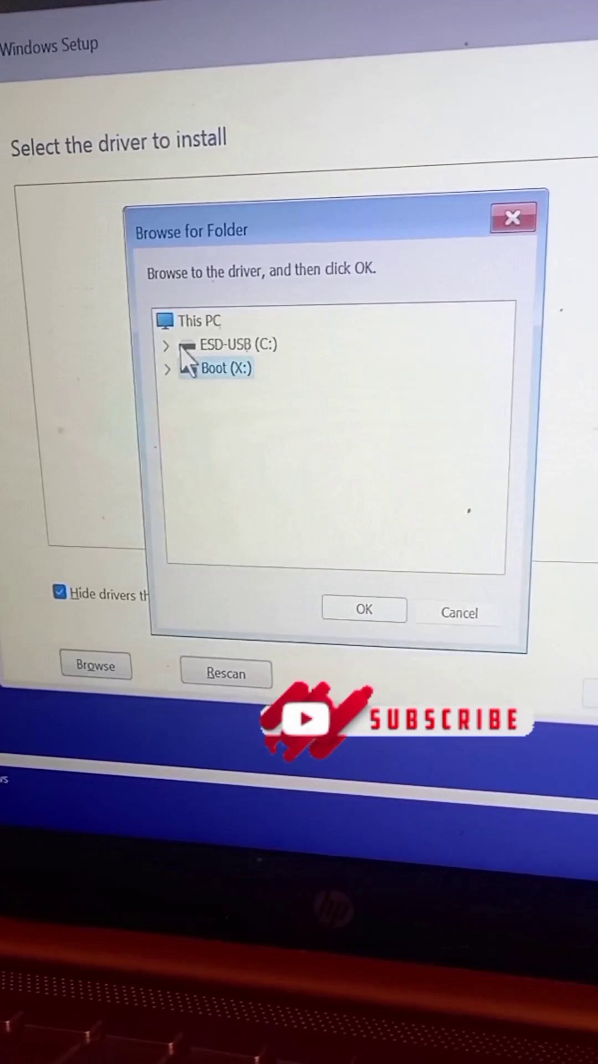
pyautogui.click(166, 345)
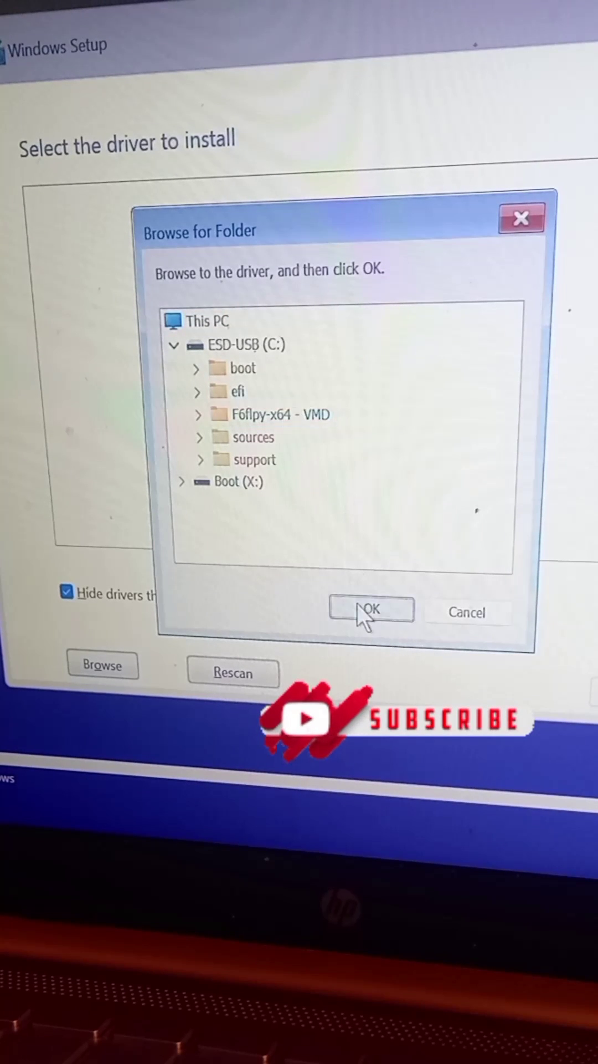
# Browse into ESD-USB (C:) > F6flpy-x64 - VMD and select the F6flpy-x64 (Intel VMD) driver folder
pyautogui.click(371, 612)
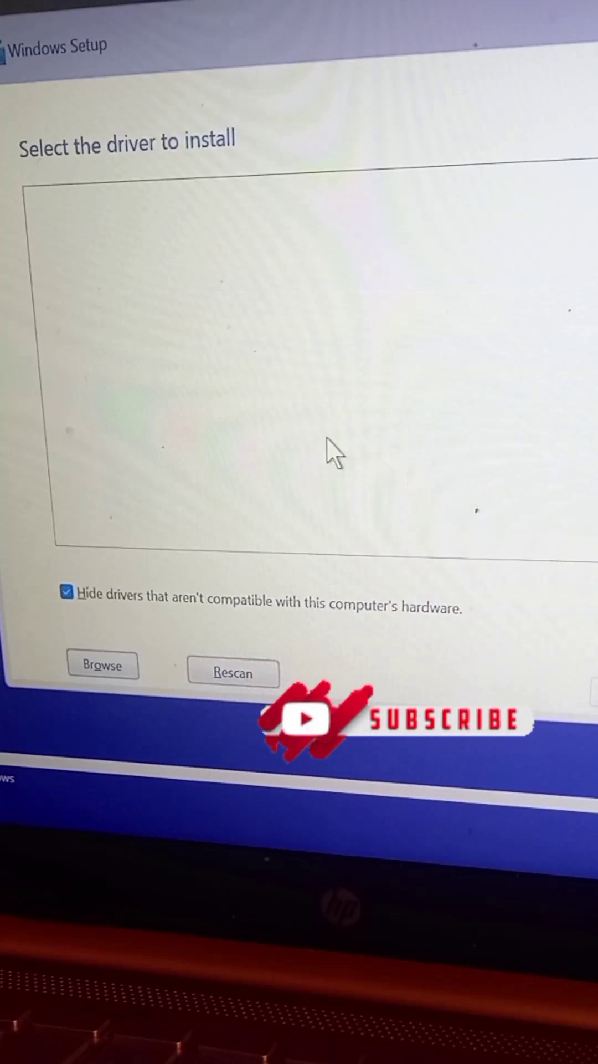
pyautogui.click(102, 665)
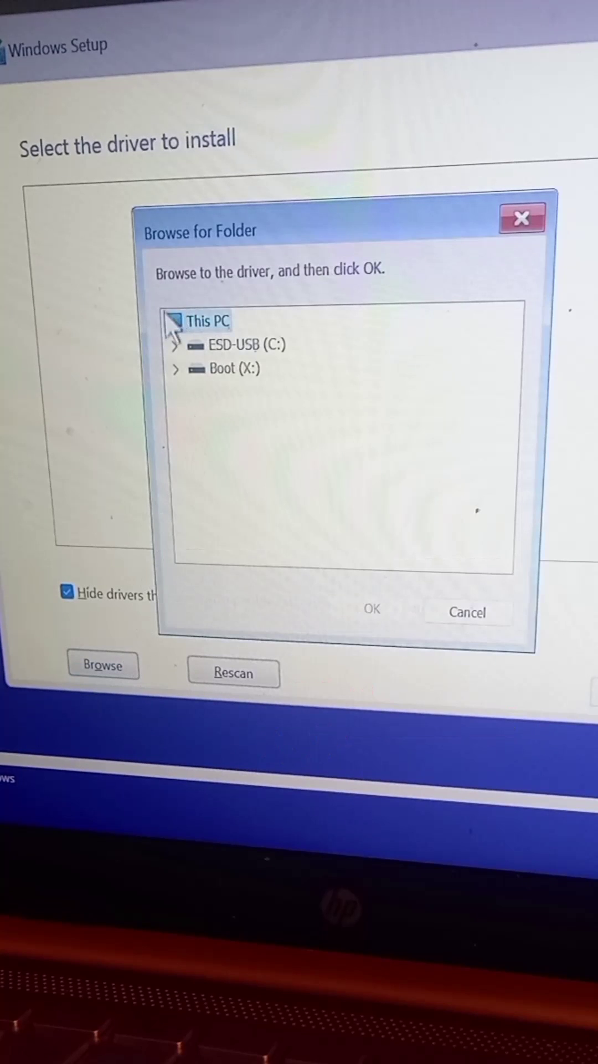
pyautogui.click(177, 346)
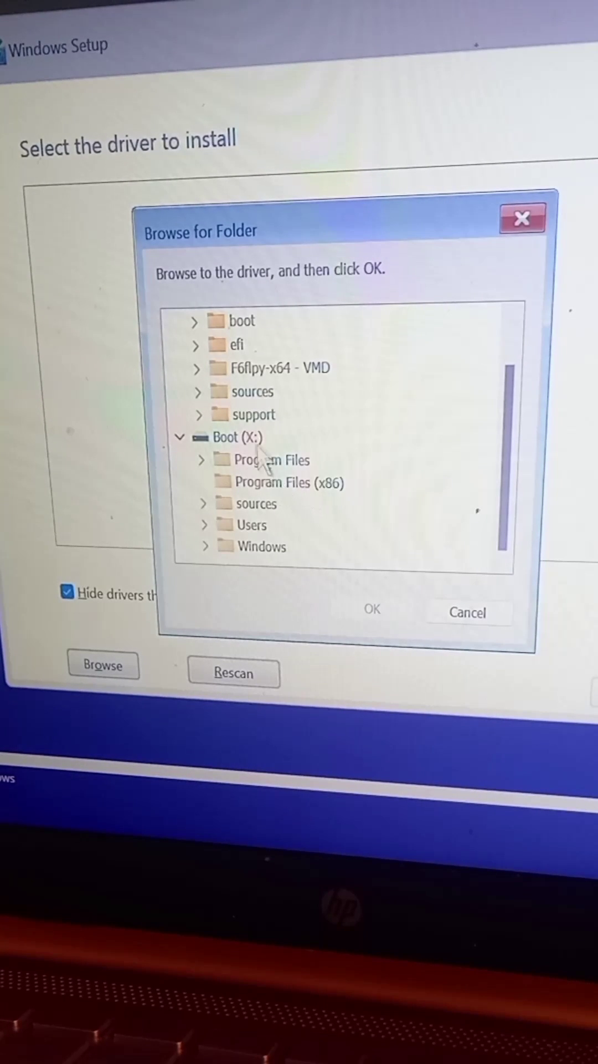
pyautogui.click(196, 367)
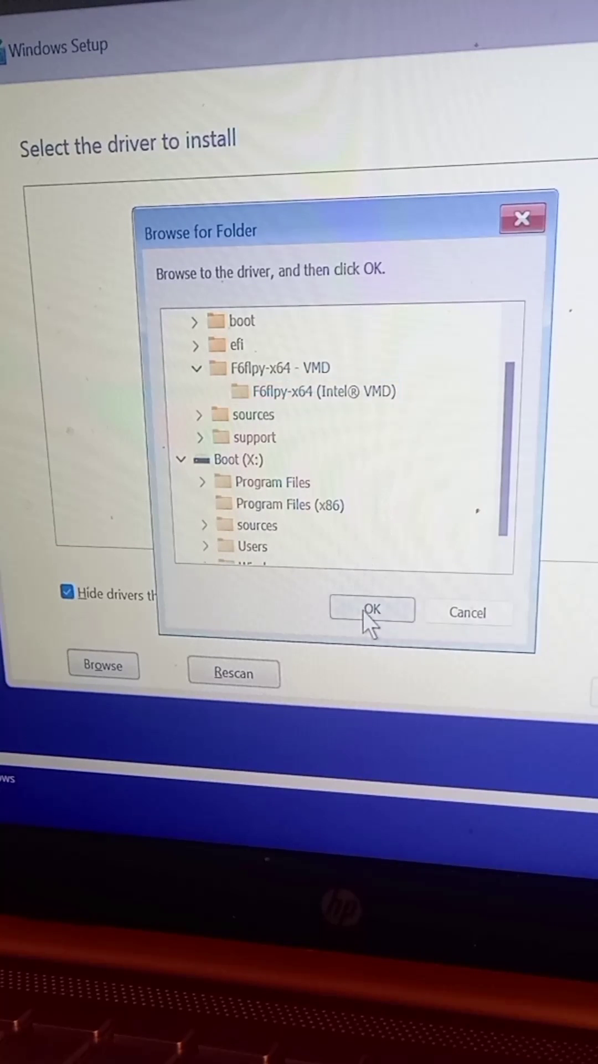
pyautogui.click(372, 610)
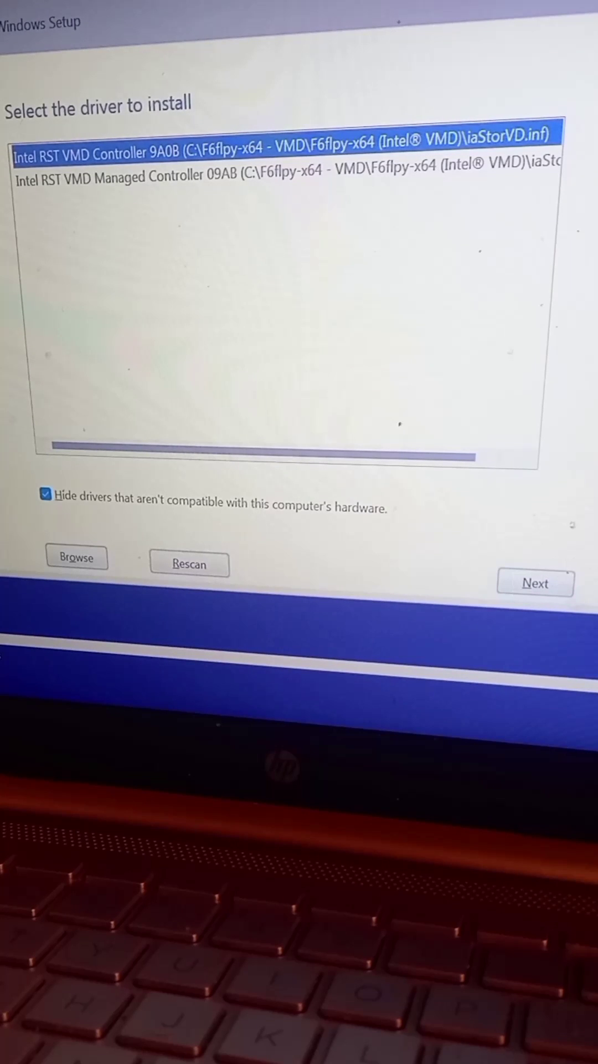
# Install the Intel RST VMD Controller 9A0B driver, revealing Drive 1's 238.5 GB unallocated space
pyautogui.click(535, 583)
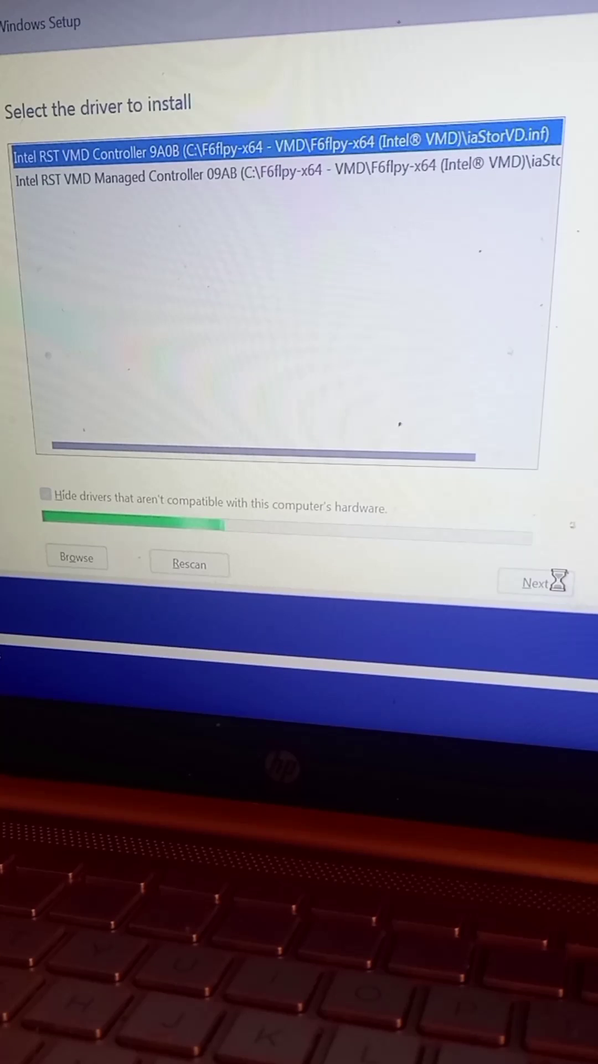
pyautogui.click(536, 582)
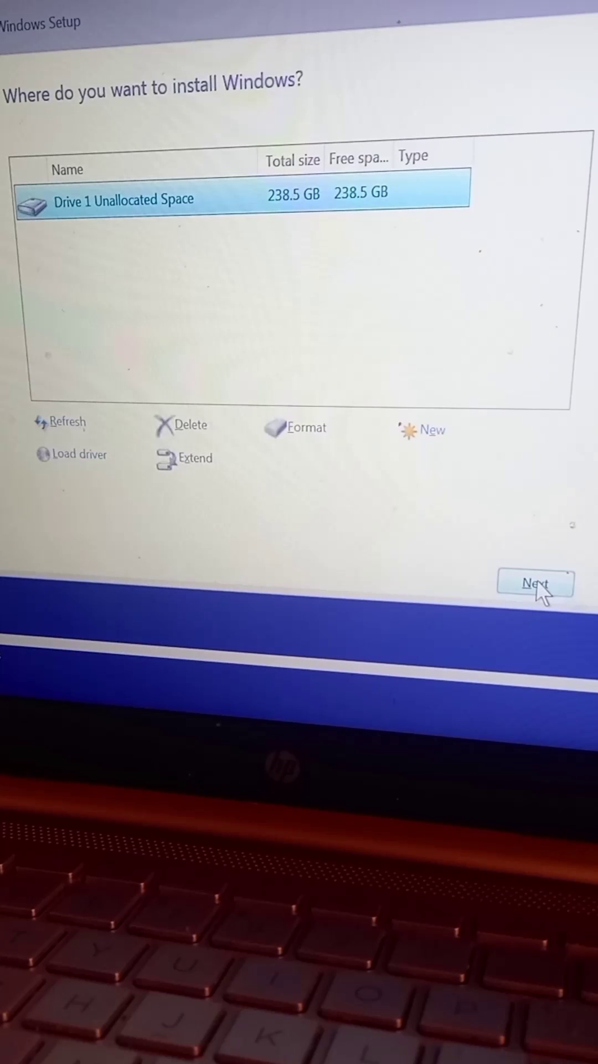
pyautogui.moveTo(359, 204)
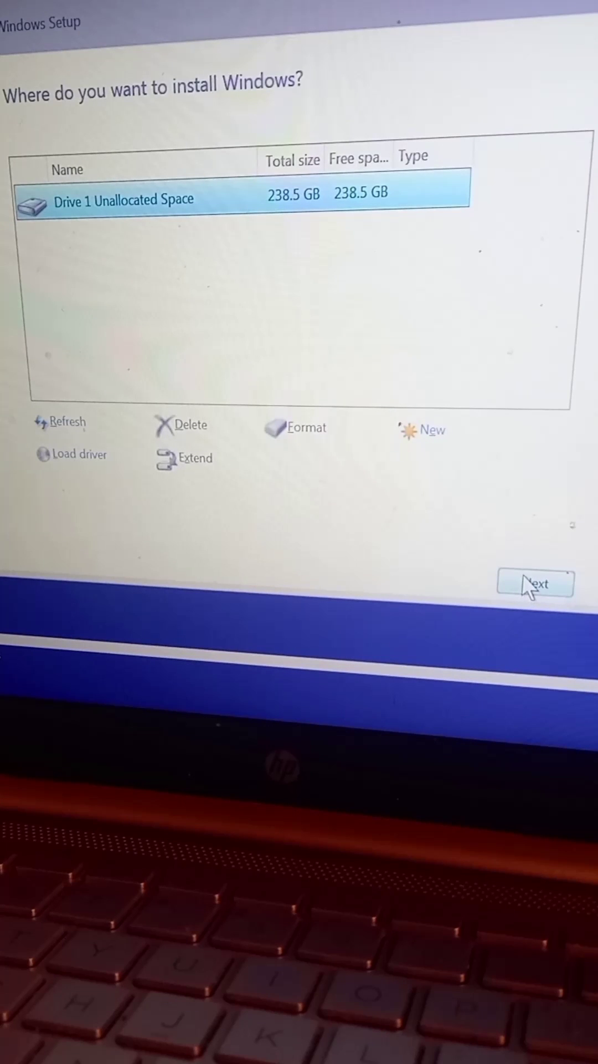
# Begin installing Windows onto Drive 1's unallocated space
pyautogui.click(537, 584)
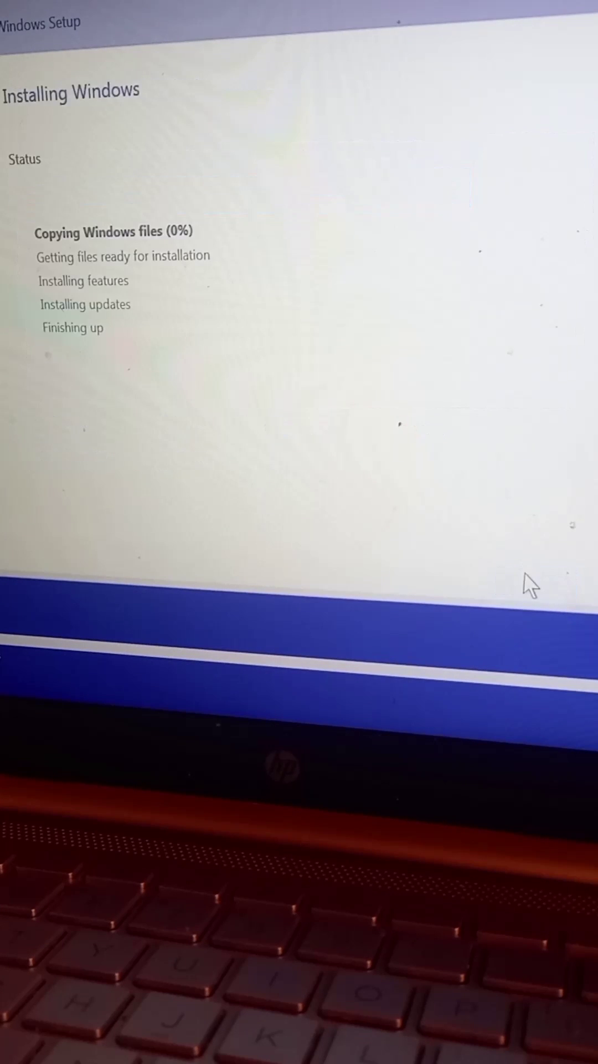